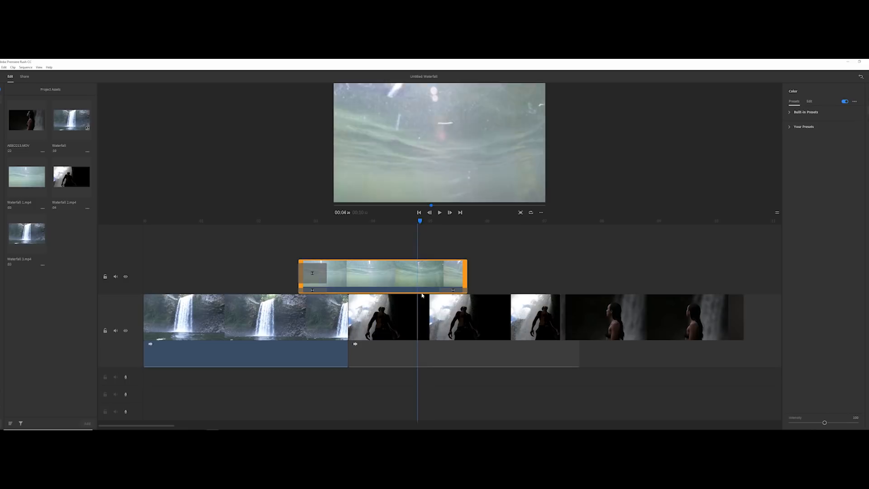
# Select the waterfall clip and preview built-in looks such as SL Kodak and SL Matrix on it
pyautogui.click(454, 316)
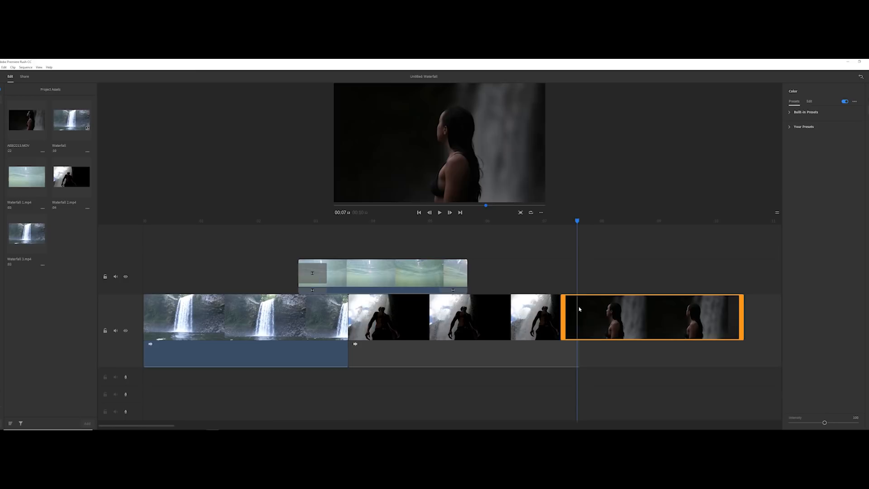
pyautogui.click(245, 316)
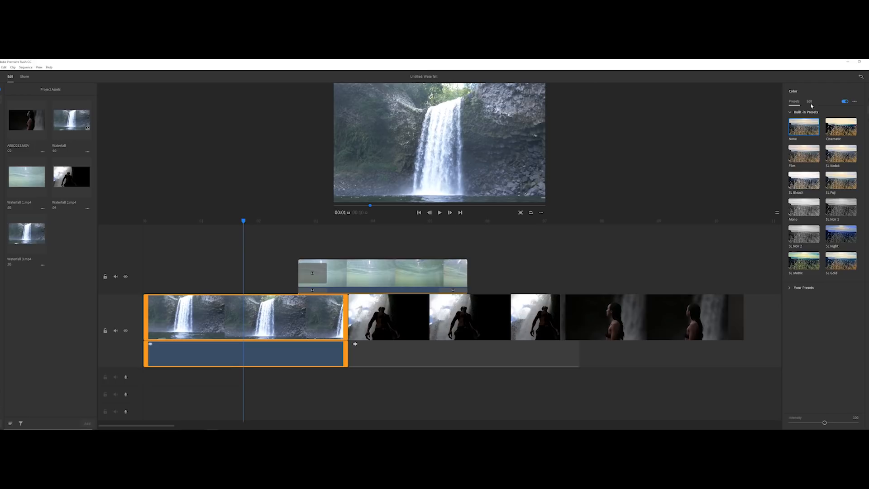
pyautogui.click(841, 153)
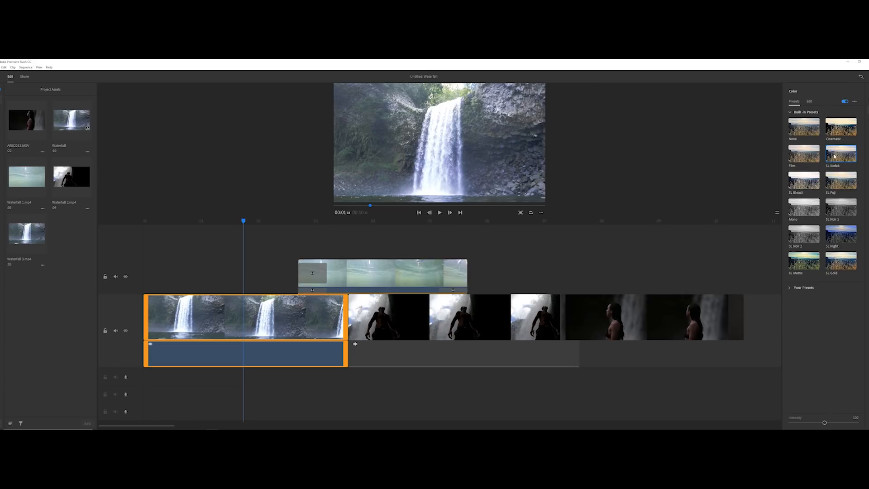
pyautogui.click(803, 259)
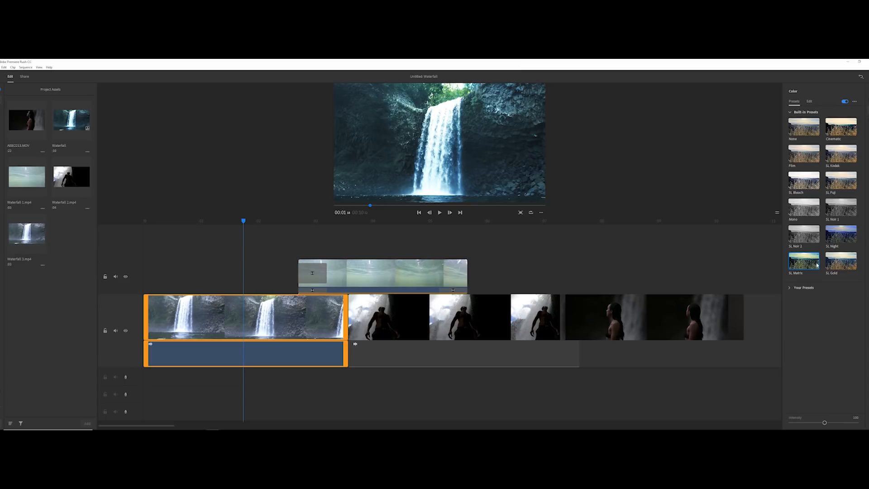
pyautogui.click(840, 180)
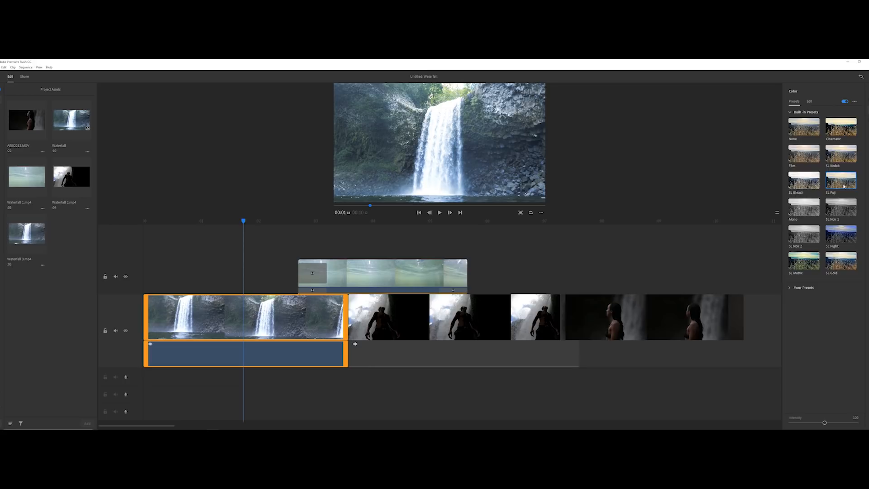
# Adjust the waterfall clip's Exposure, Contrast, Highlights and Shadows sliders in Color Edit
pyautogui.click(809, 100)
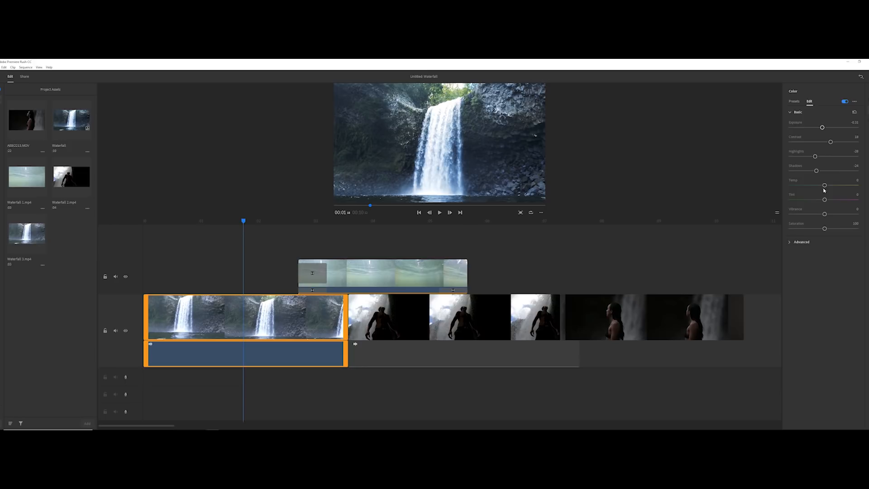
pyautogui.click(801, 241)
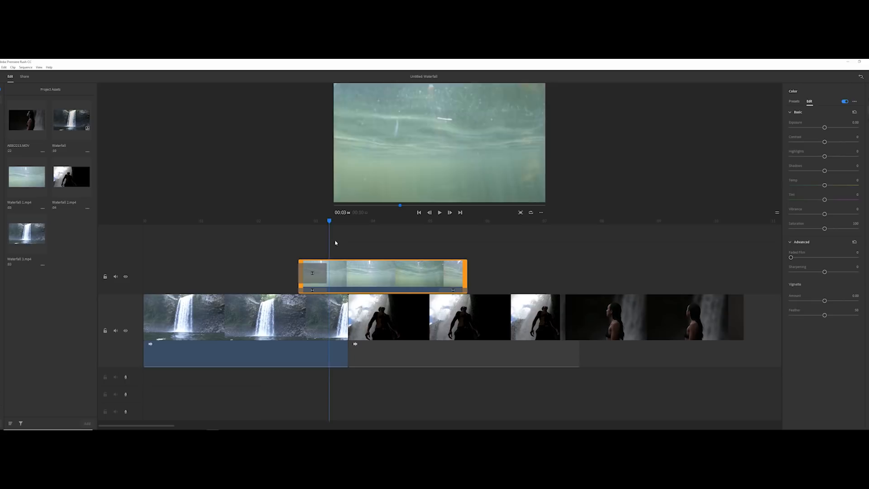
# Apply the SL Night built-in preset to the underwater clip for a cool blue look
pyautogui.click(794, 101)
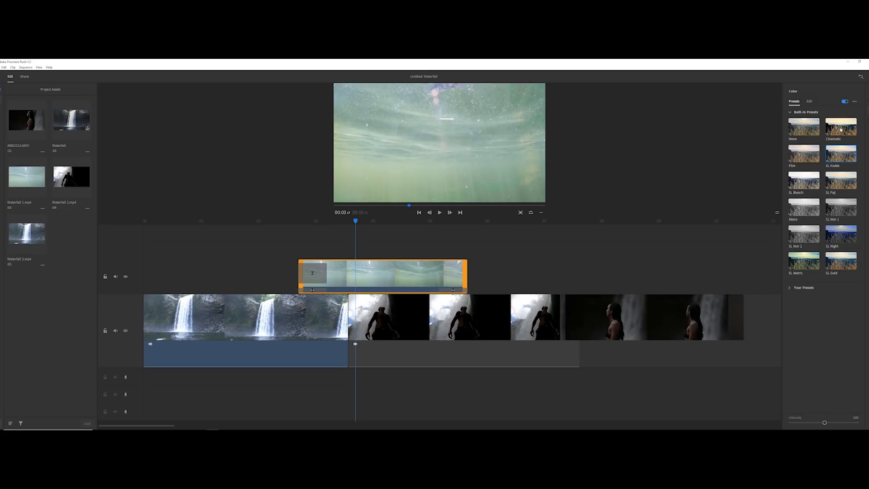
pyautogui.click(841, 234)
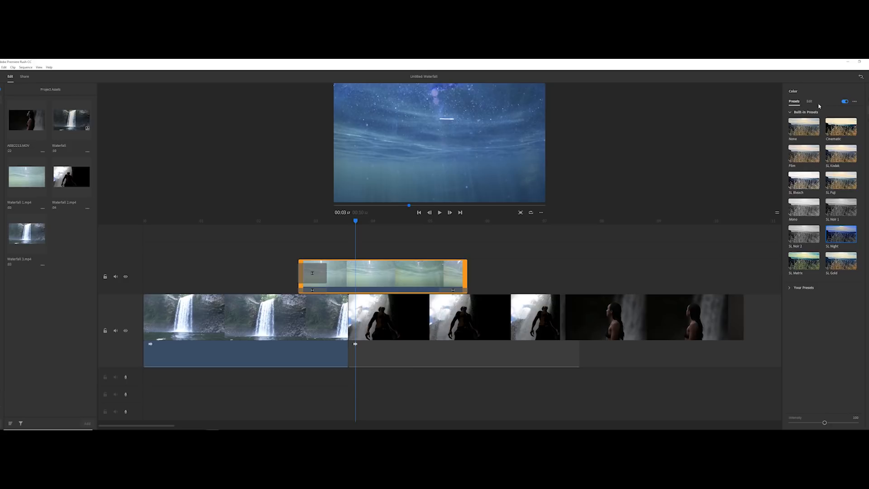
pyautogui.click(809, 101)
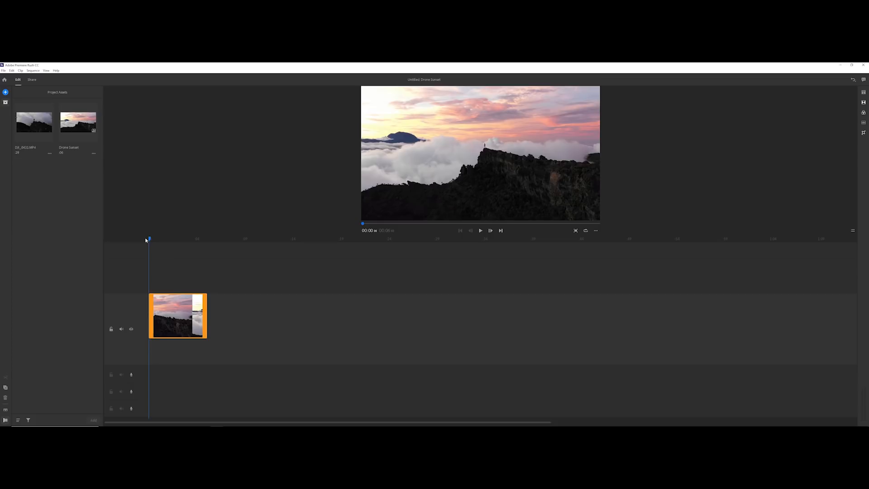
# Play the sunset clip from the start and show its built-in colour presets
pyautogui.click(480, 230)
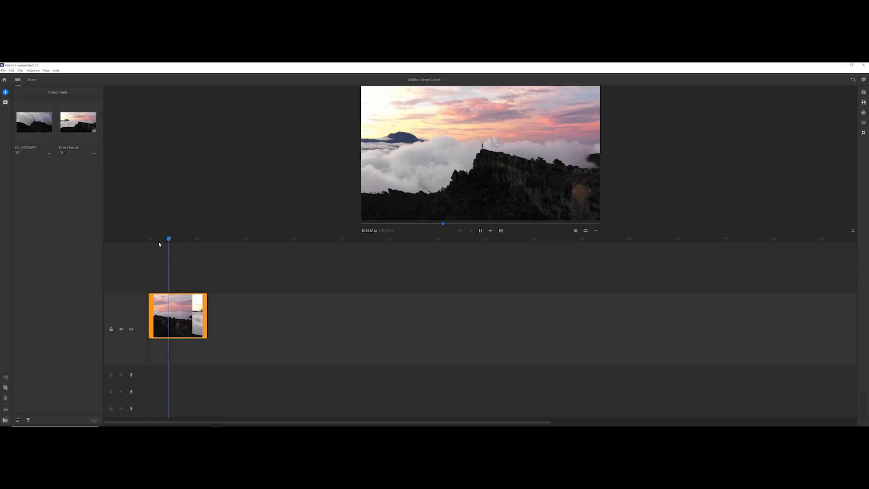
pyautogui.click(862, 113)
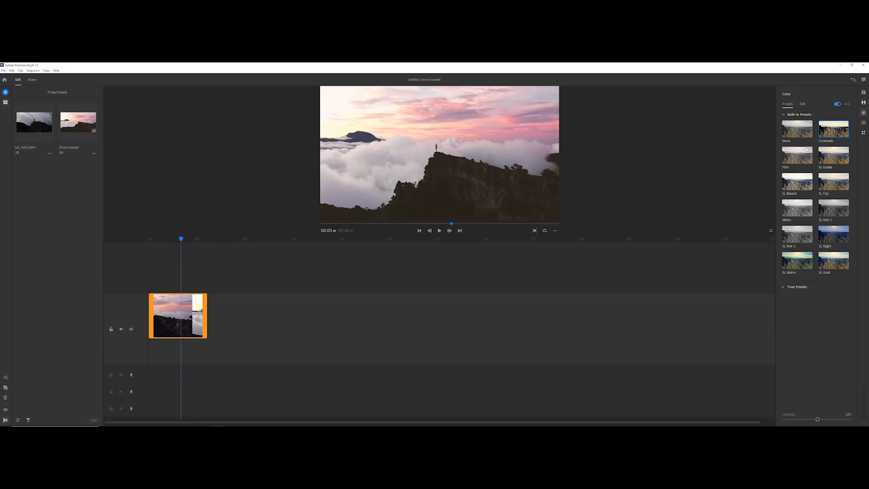
# Adjust Temp, Contrast, Highlights, Shadows and add a feathered vignette to the sunset clip
pyautogui.click(802, 104)
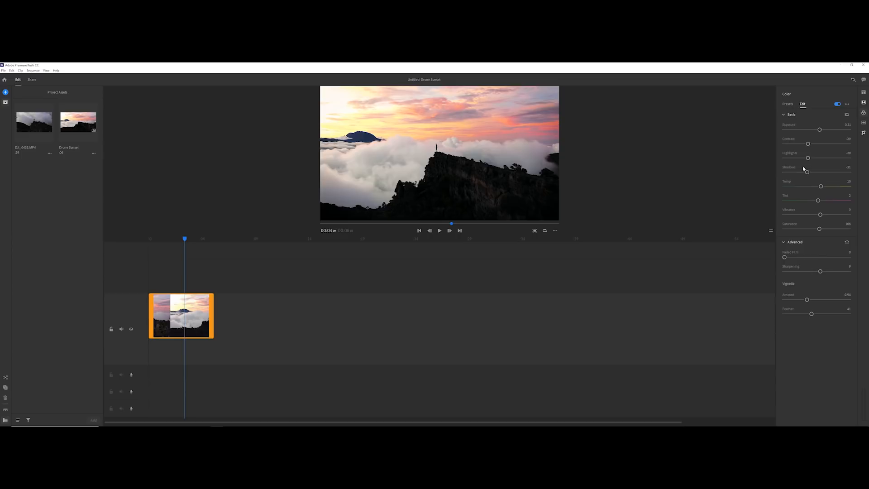
pyautogui.click(847, 103)
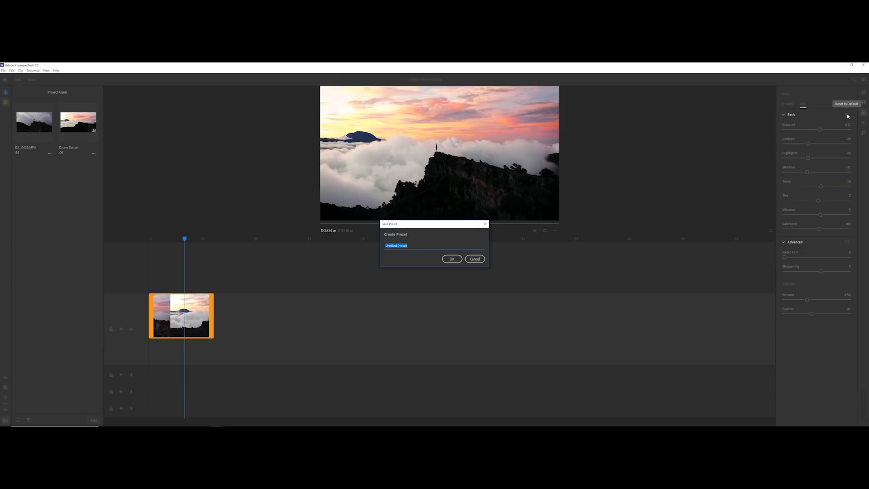
# Save the sunset clip's colour settings as a named custom preset and play back the result
pyautogui.click(474, 259)
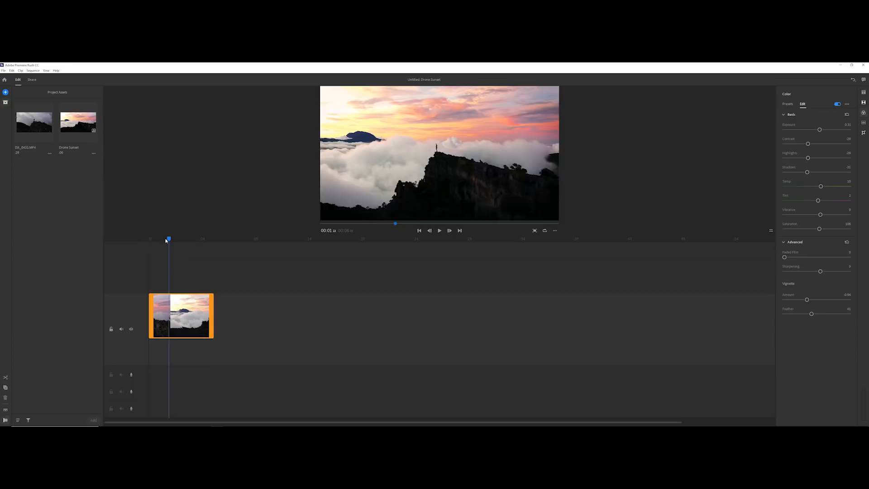
pyautogui.click(439, 229)
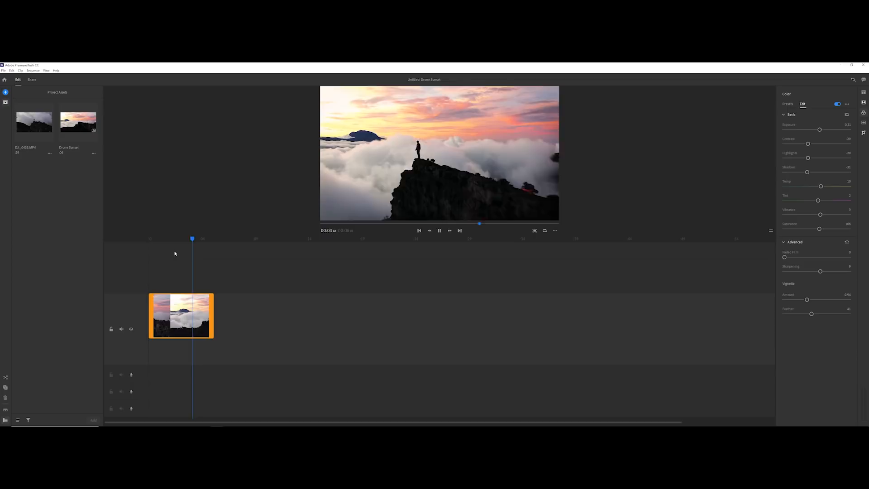